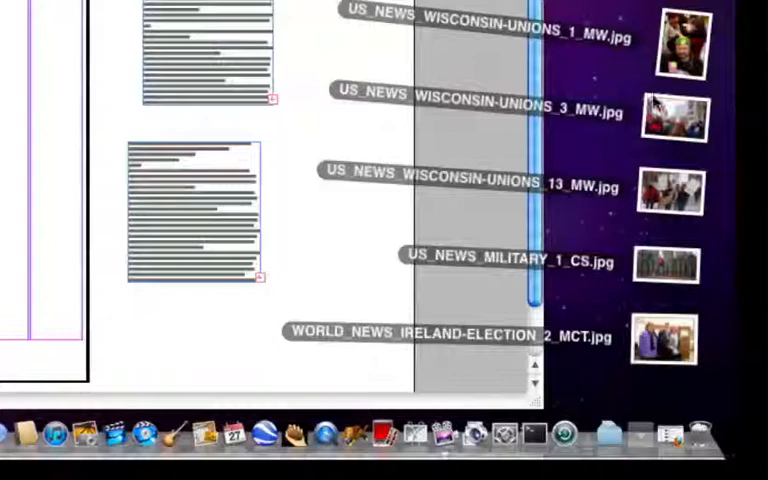
mouse_move(678, 368)
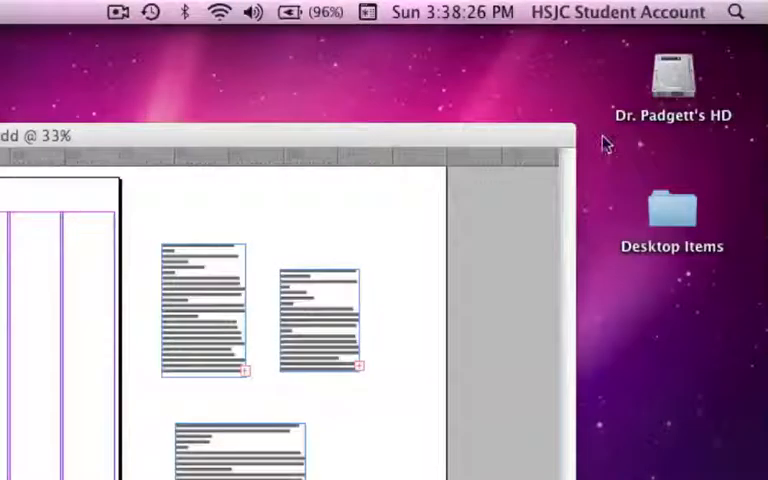
Open the hard drive and show the student home folder with Desktop, Documents and Downloads.
double_click(671, 78)
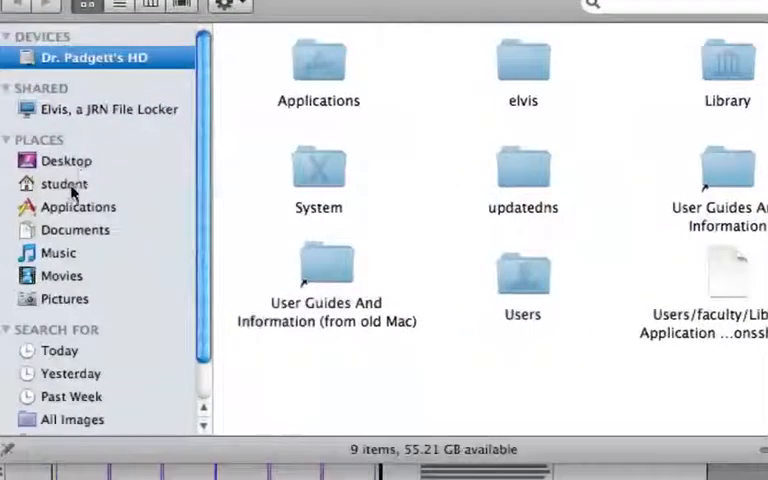
click(64, 183)
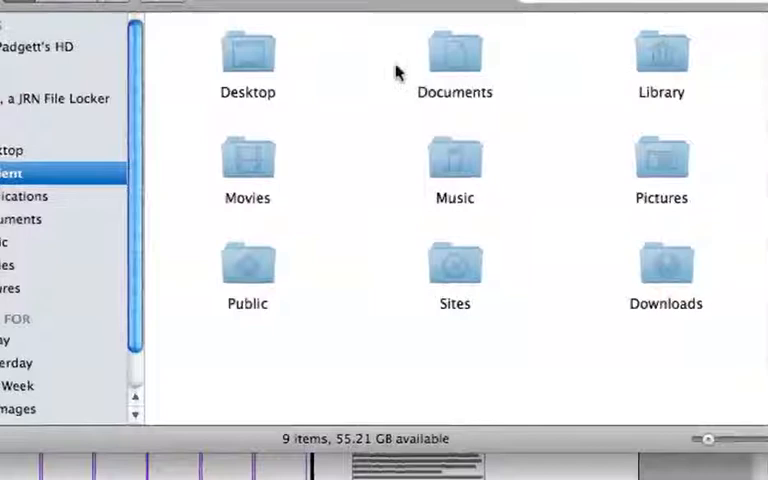
mouse_move(510, 198)
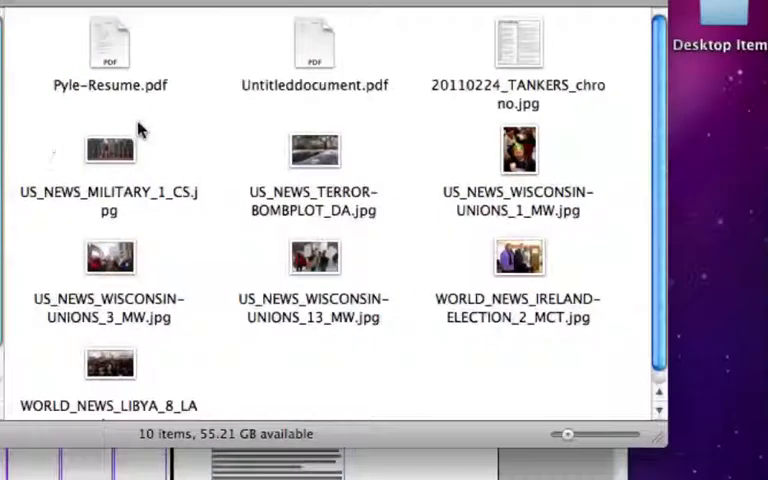
mouse_move(153, 110)
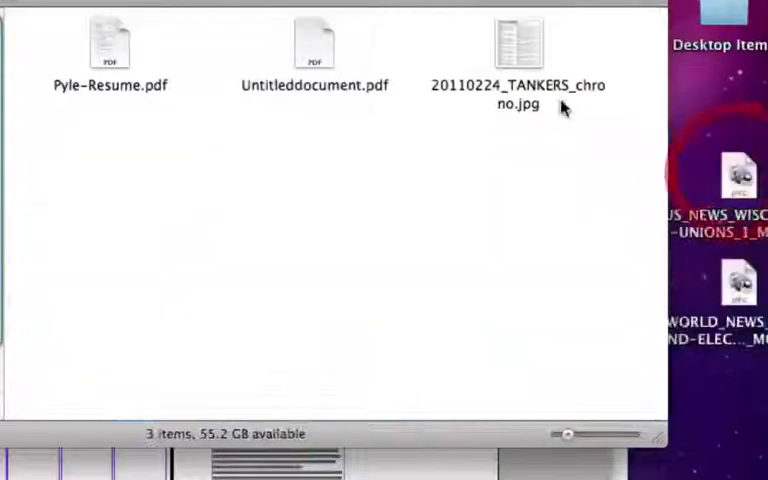
Select the tankers image in Downloads to move it onto the desktop.
click(518, 43)
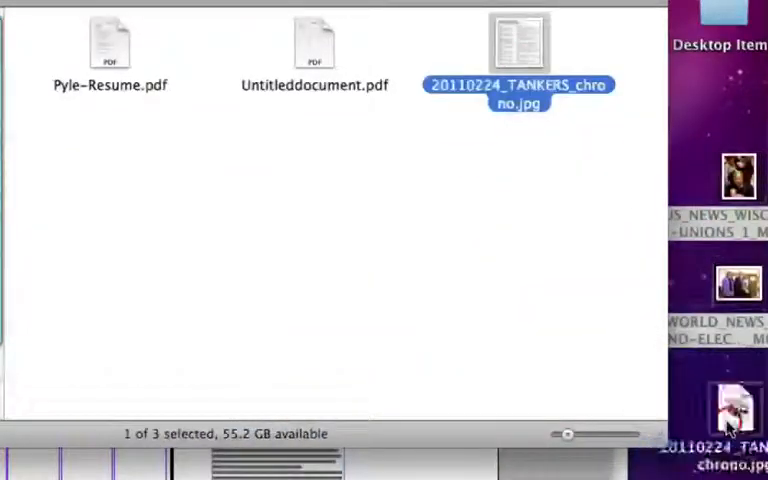